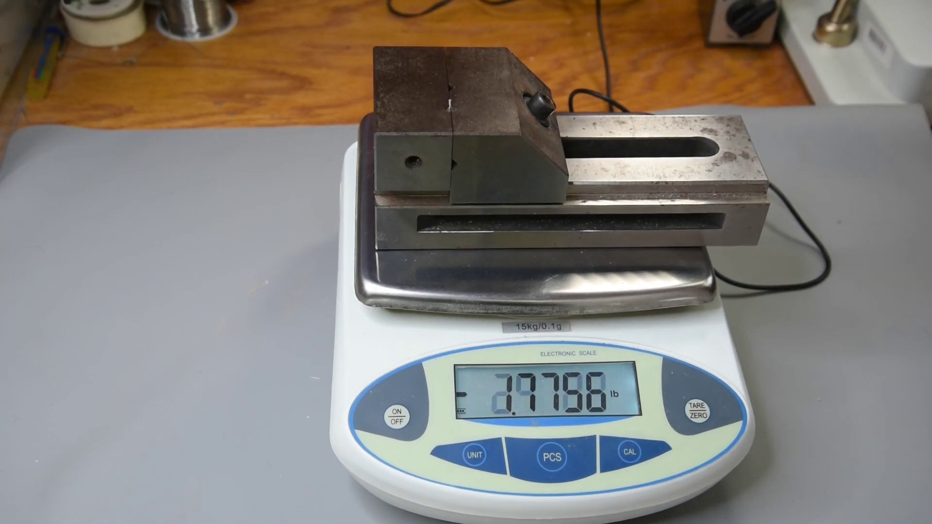
pyautogui.click(697, 418)
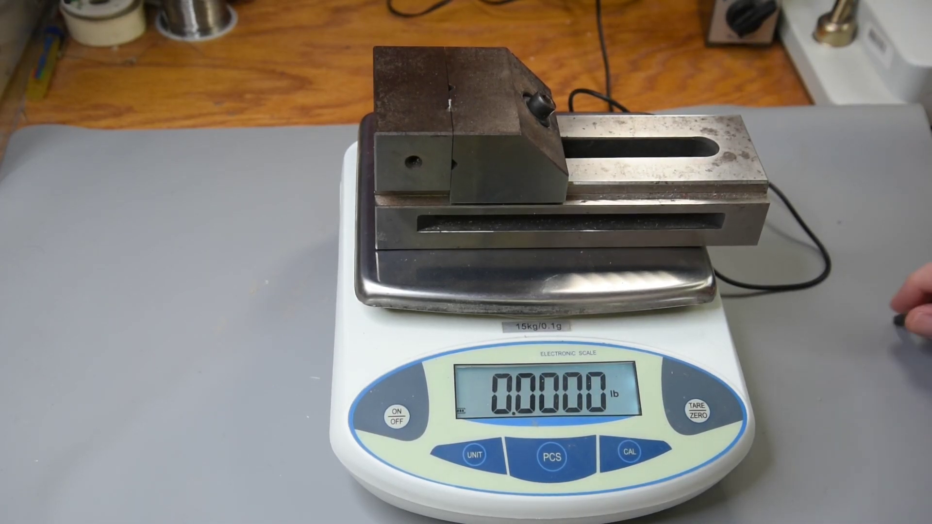